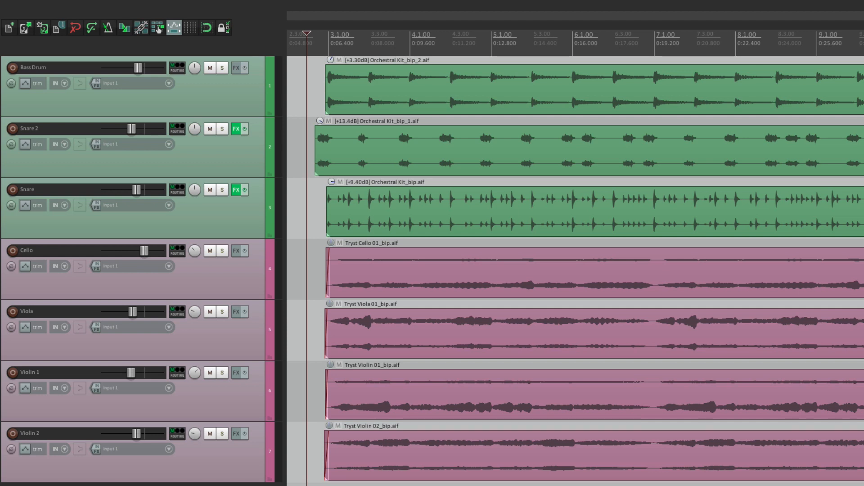
mouse_move(439, 292)
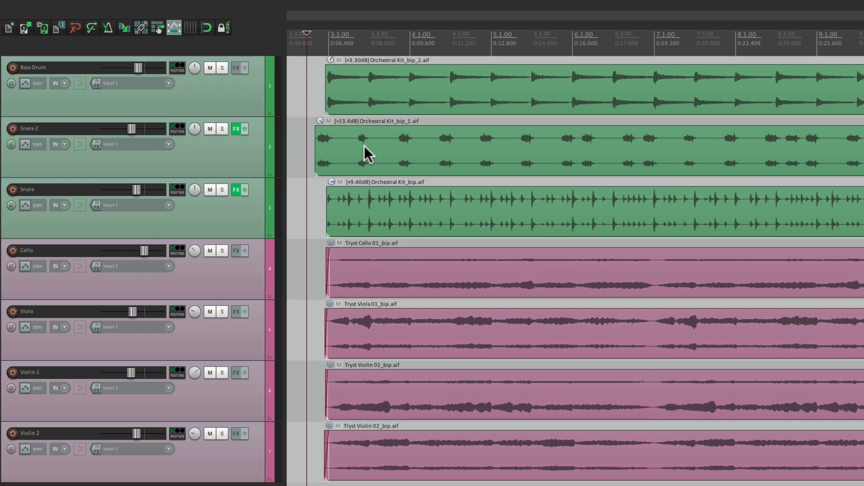
mouse_move(368, 405)
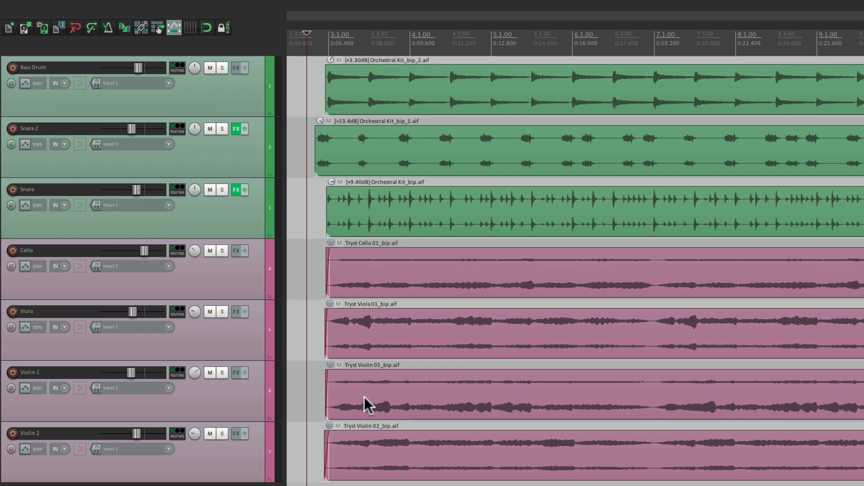
mouse_move(373, 277)
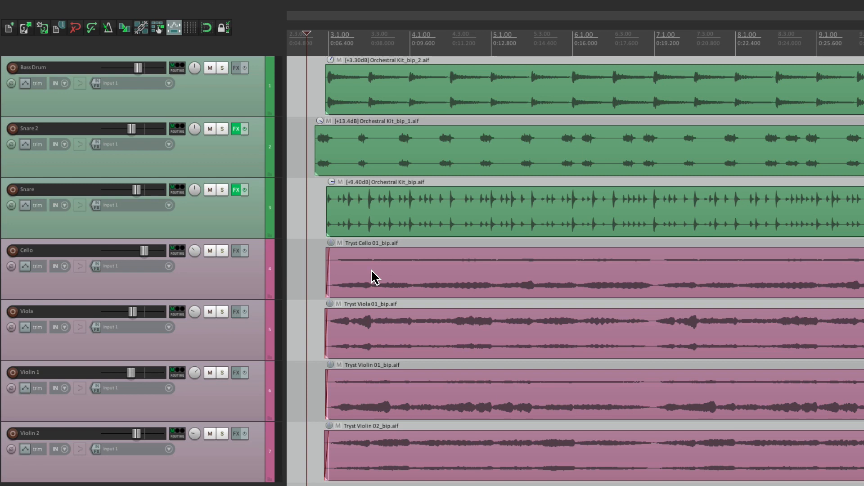
mouse_move(368, 398)
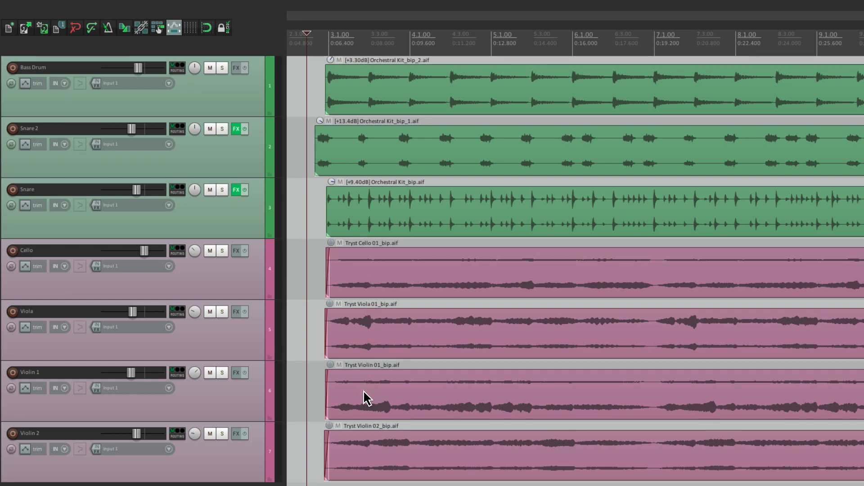
mouse_move(369, 458)
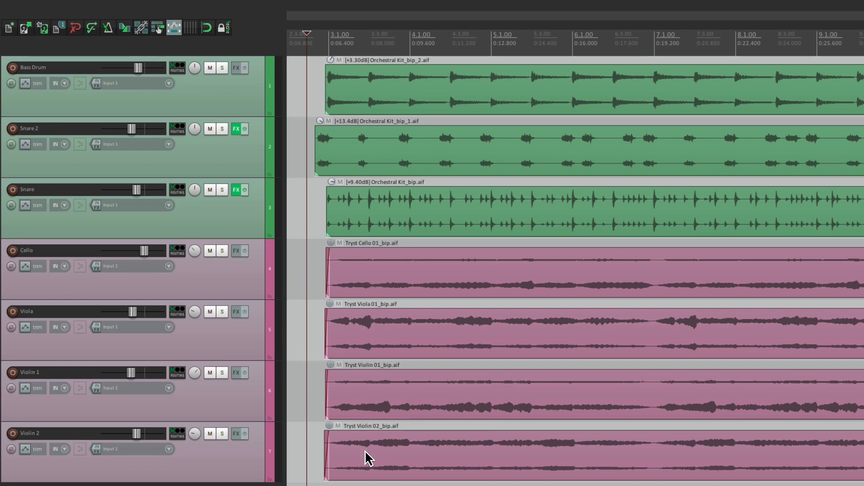
mouse_move(351, 285)
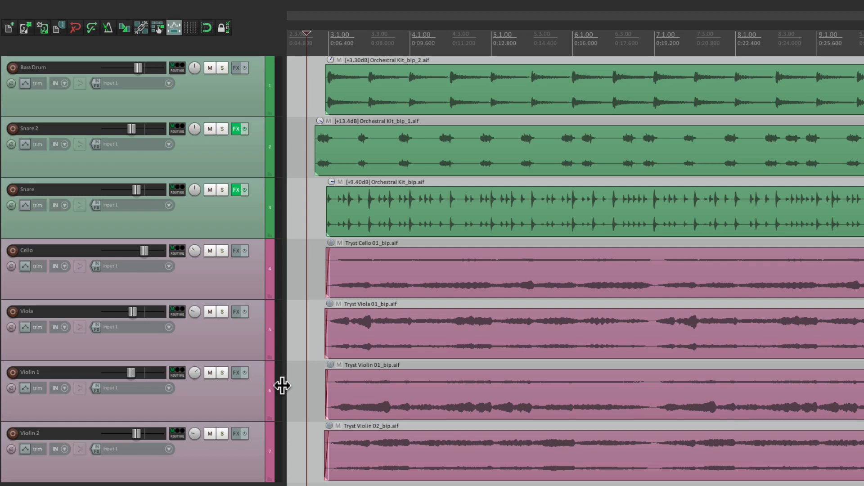
mouse_move(238, 230)
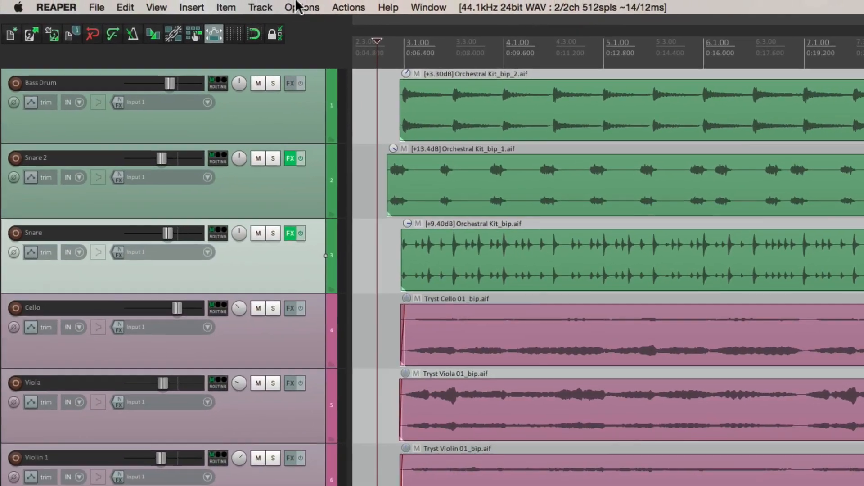
Step: Insert a new folder track above Cello for the four string tracks and solo it
click(259, 7)
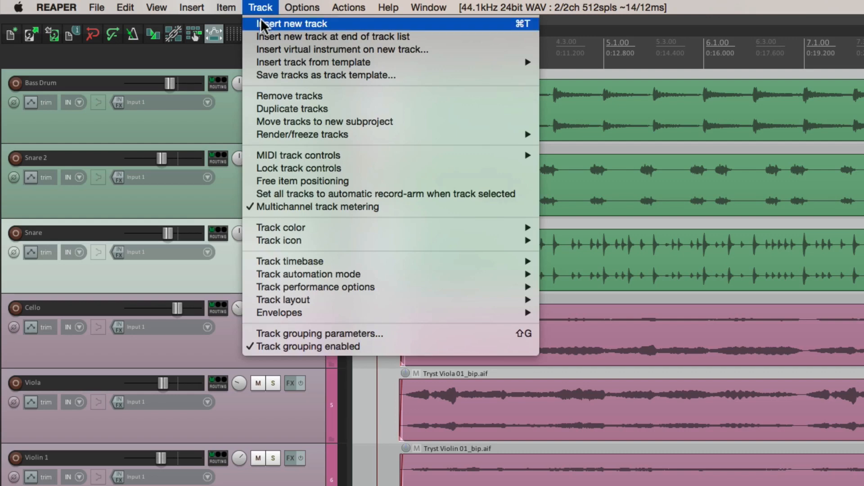
click(291, 23)
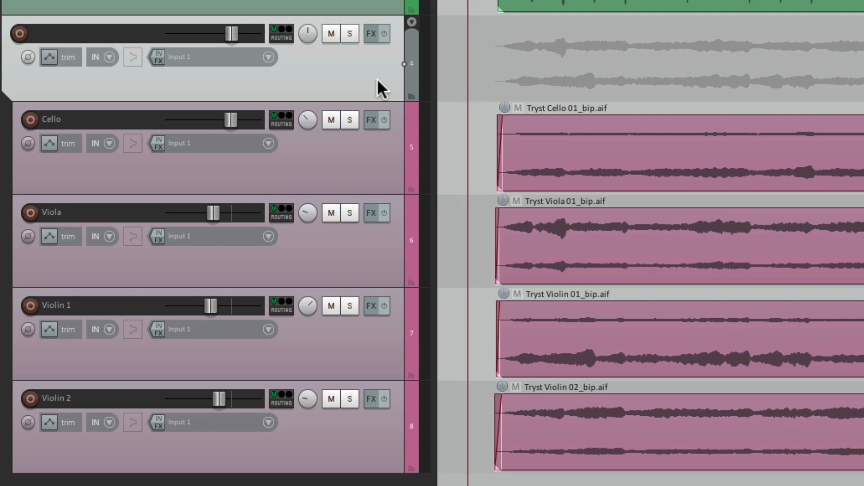
click(349, 33)
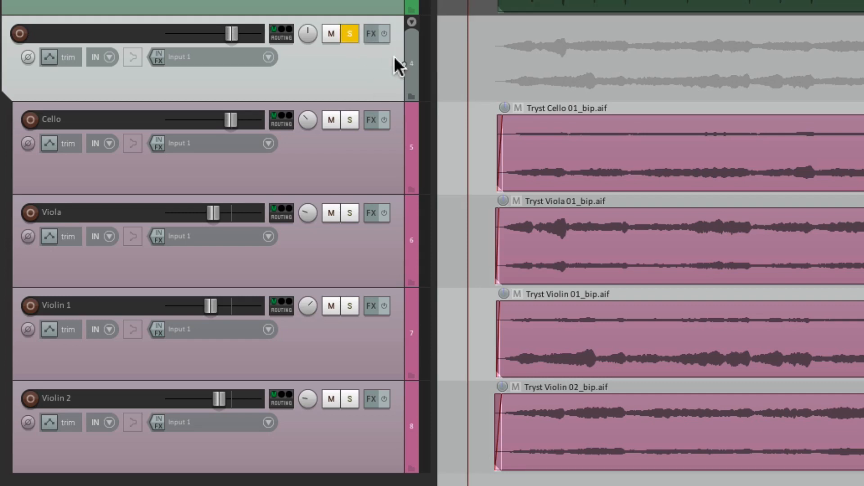
mouse_move(580, 316)
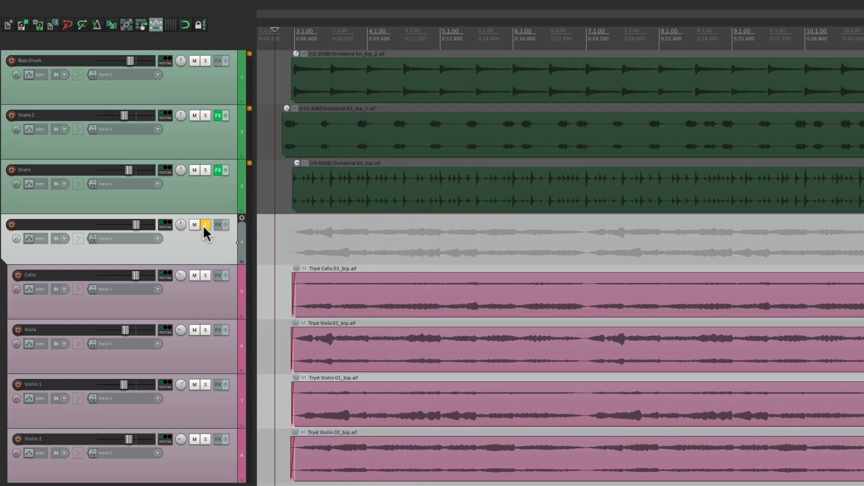
Step: Unsolo the string folder track and open its Add FX browser to the Cockos effects
click(194, 224)
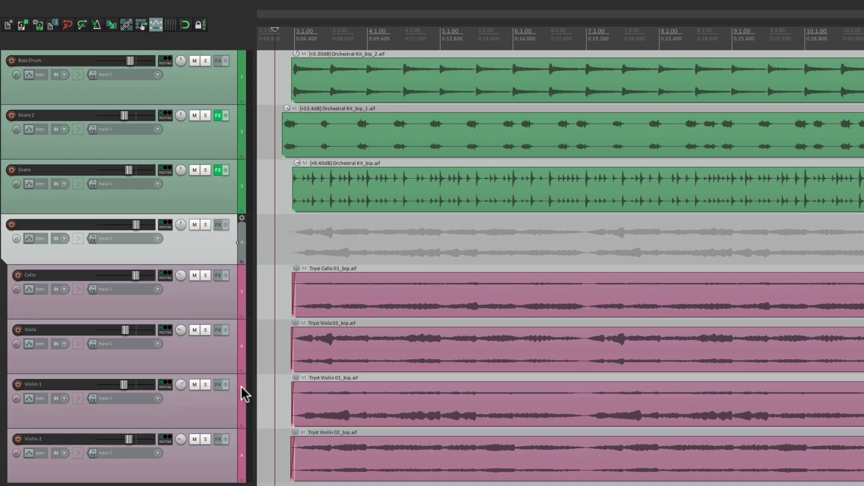
click(218, 224)
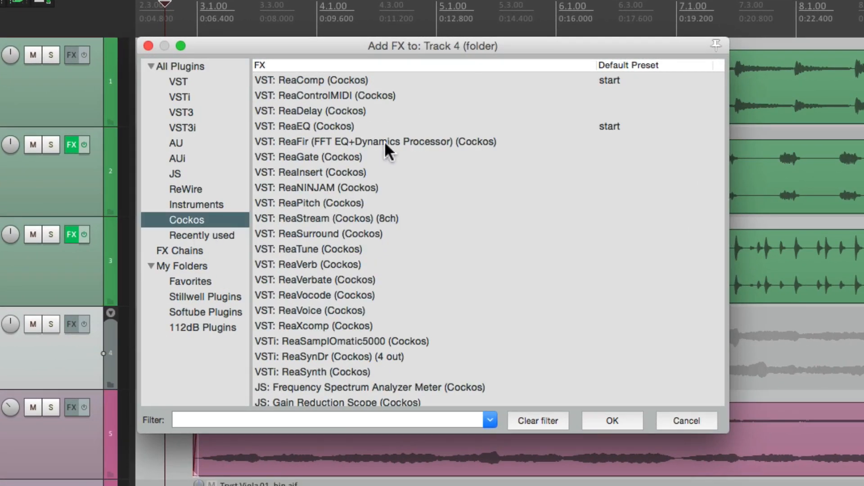
Step: Load VST: ReaFir (Cockos) onto the string folder in EQ mode with analysis shown
click(375, 141)
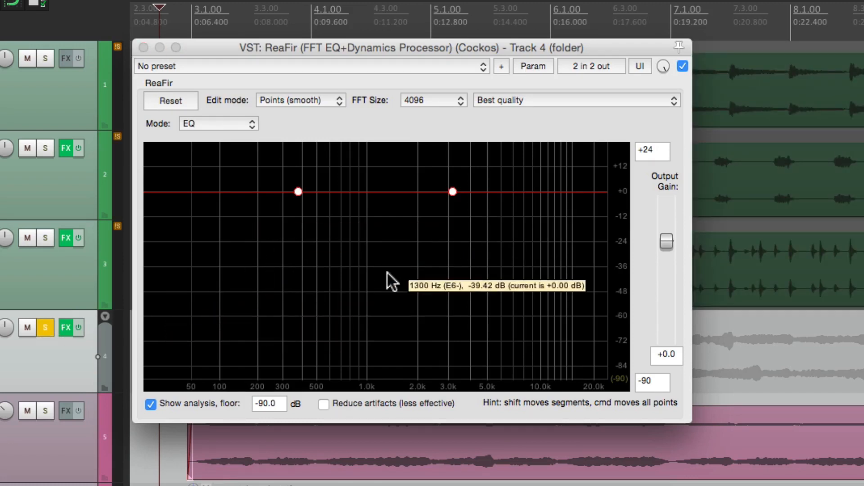
mouse_move(370, 280)
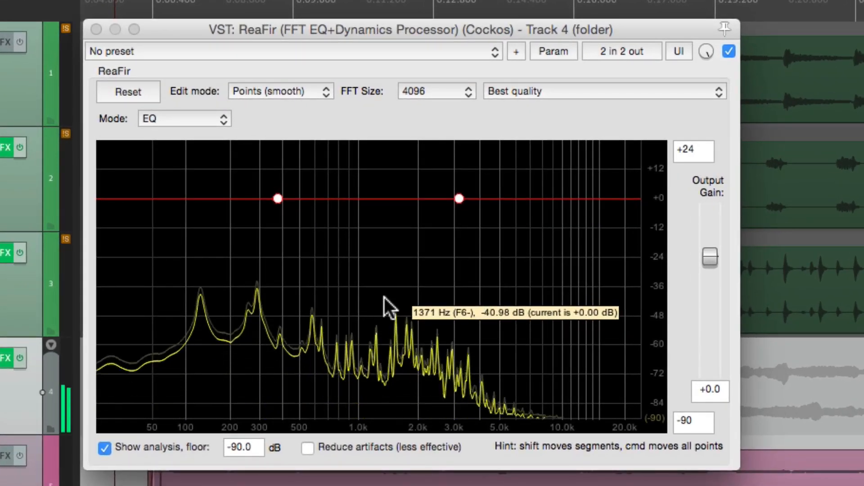
mouse_move(557, 336)
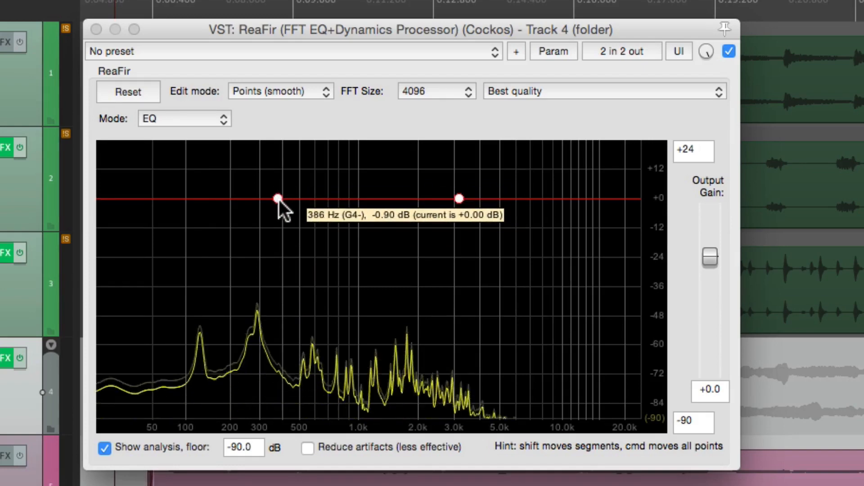
Step: Shape ReaFir lows to -3.6 dB at 158 Hz with a -5 dB dip near 380 Hz
drag(276, 199, 275, 224)
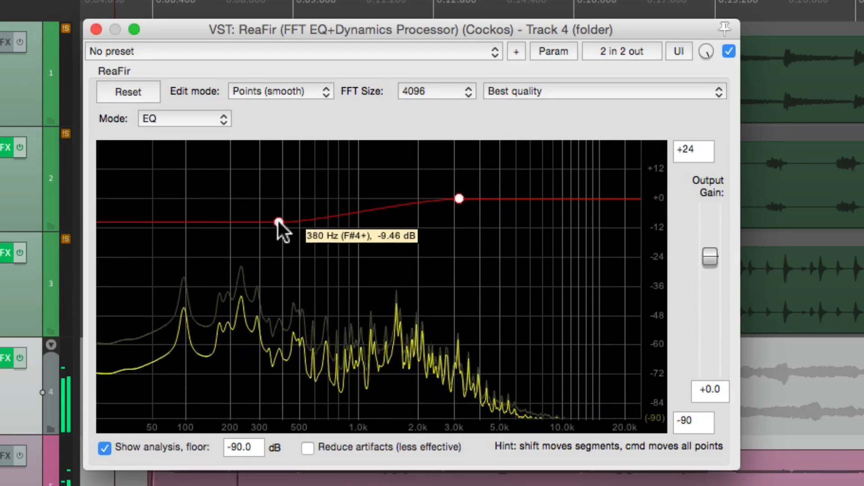
drag(277, 222, 228, 222)
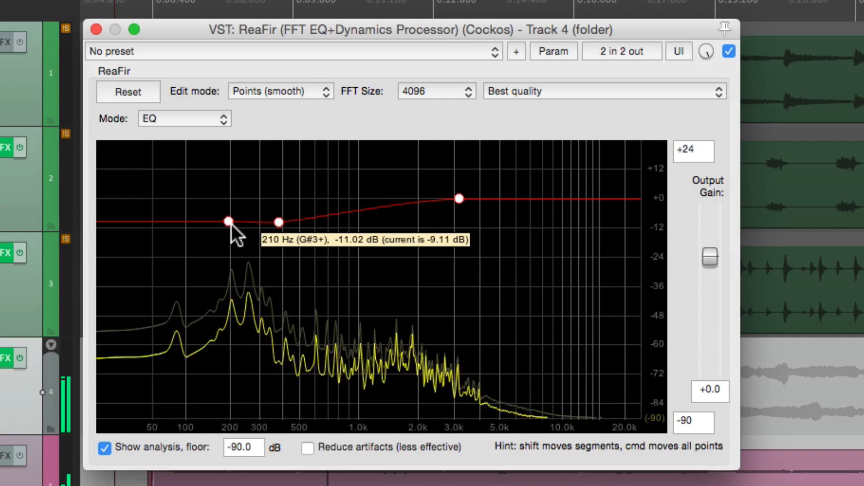
drag(228, 222, 214, 211)
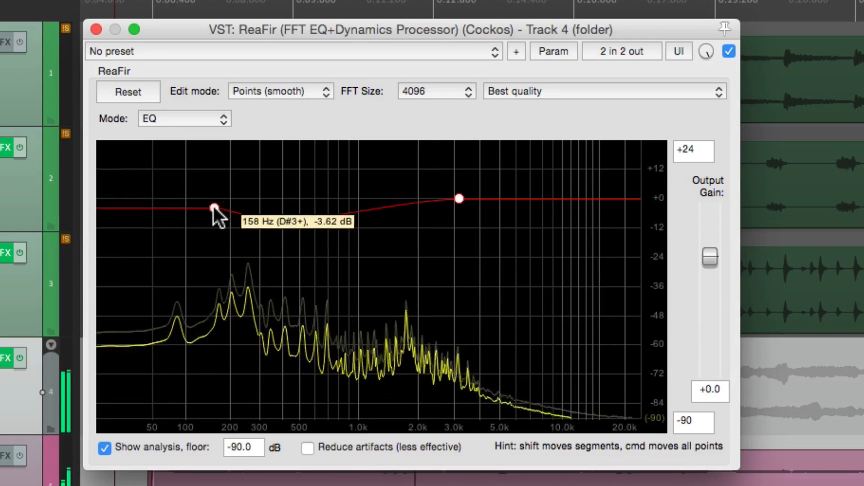
drag(214, 209, 278, 224)
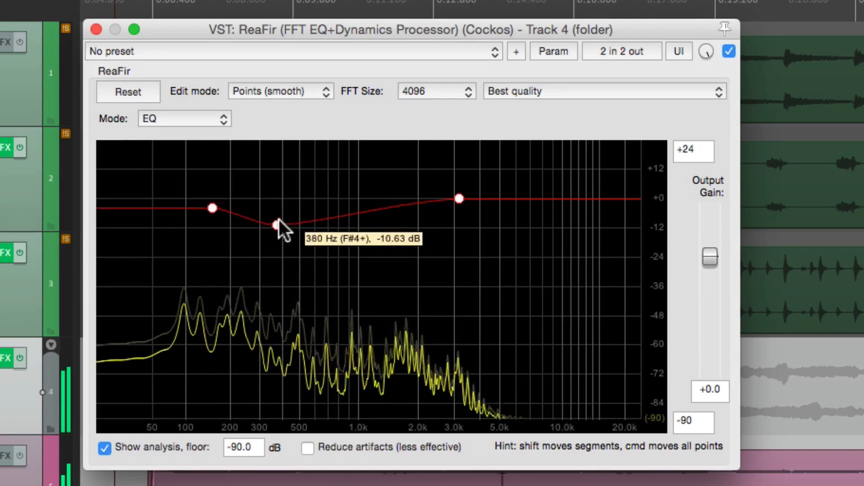
drag(275, 224, 281, 212)
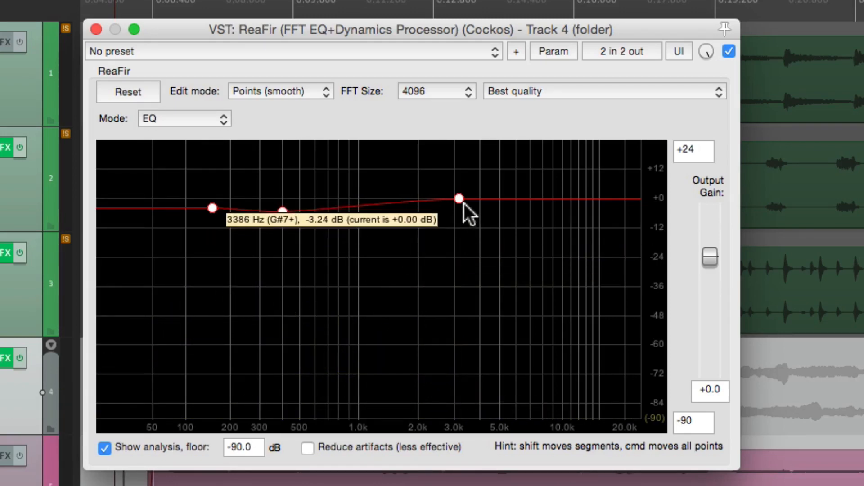
drag(459, 198, 493, 193)
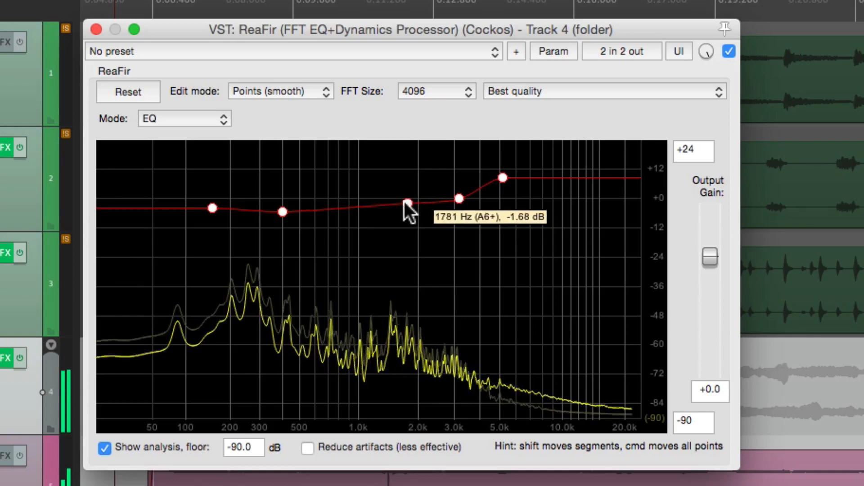
Step: Boost ReaFir points at 3 kHz, 5 kHz and 8.5 kHz into a +15 dB high shelf
drag(405, 203, 458, 200)
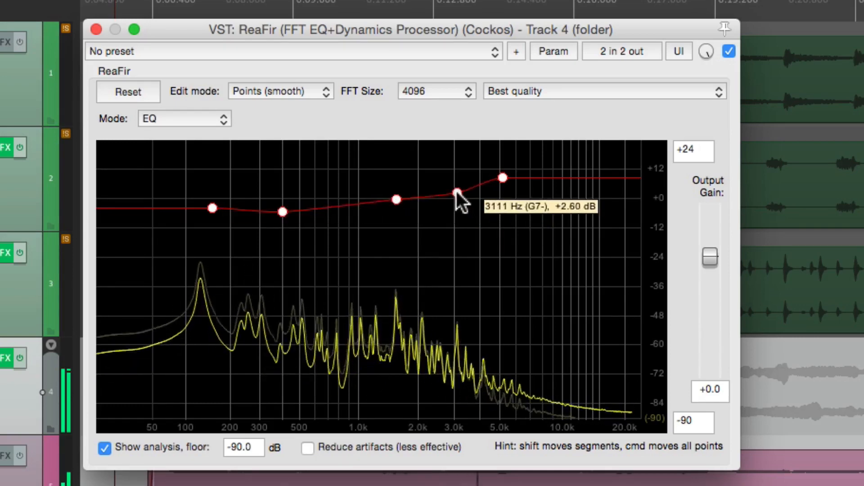
drag(458, 196, 454, 186)
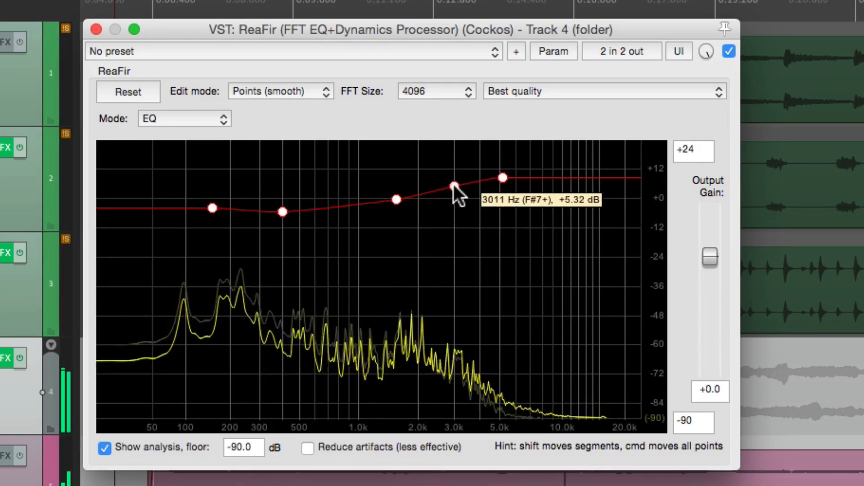
drag(455, 195, 504, 176)
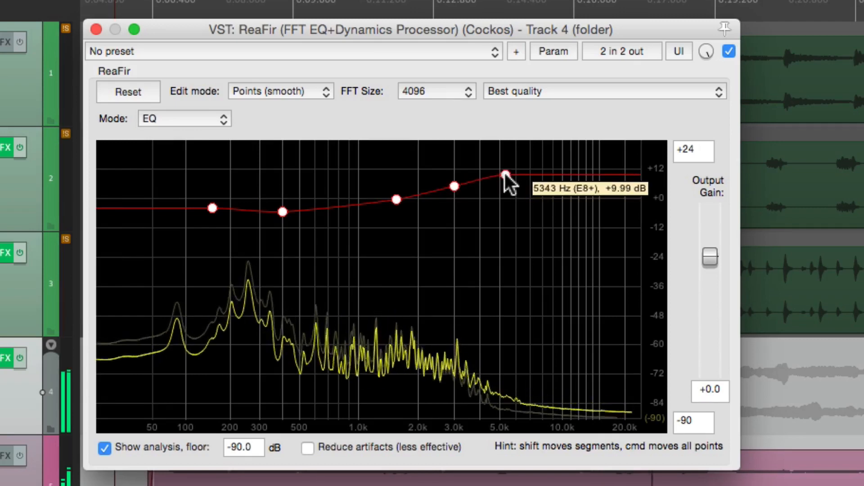
drag(507, 175, 545, 175)
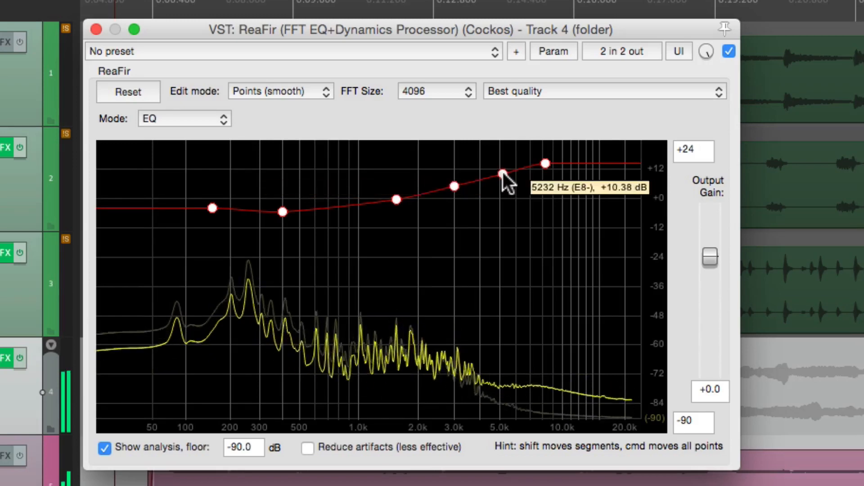
drag(504, 182, 396, 198)
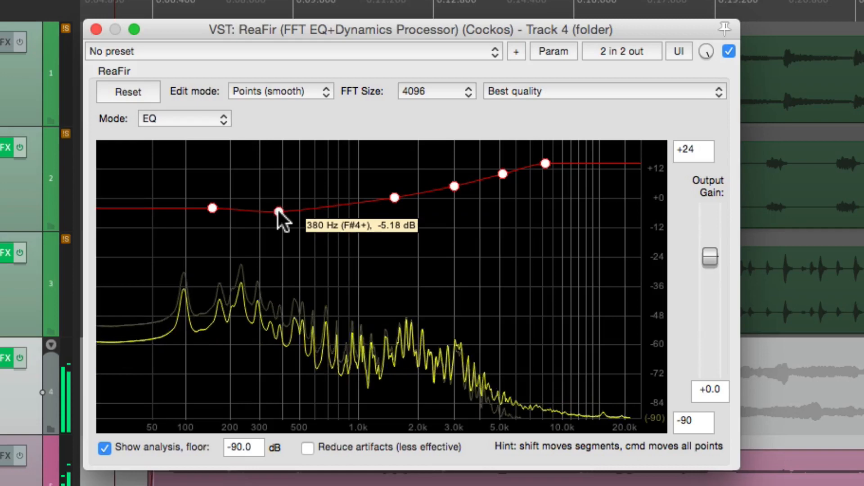
drag(279, 212, 278, 215)
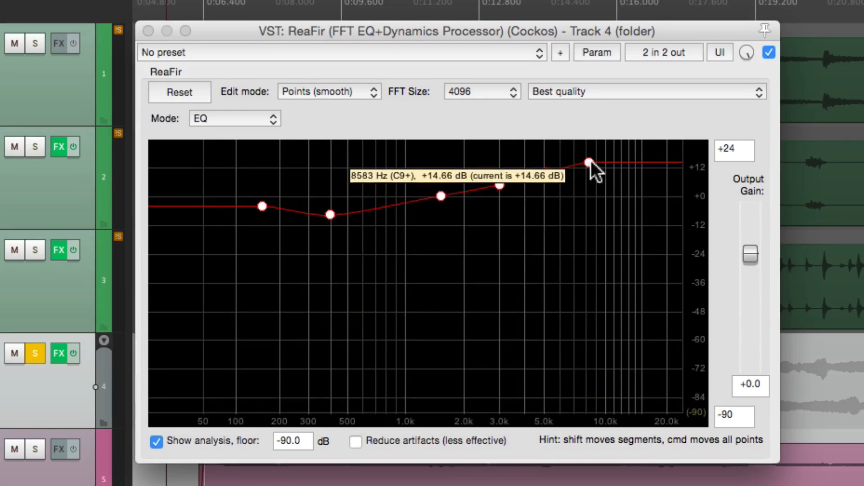
drag(590, 162, 543, 176)
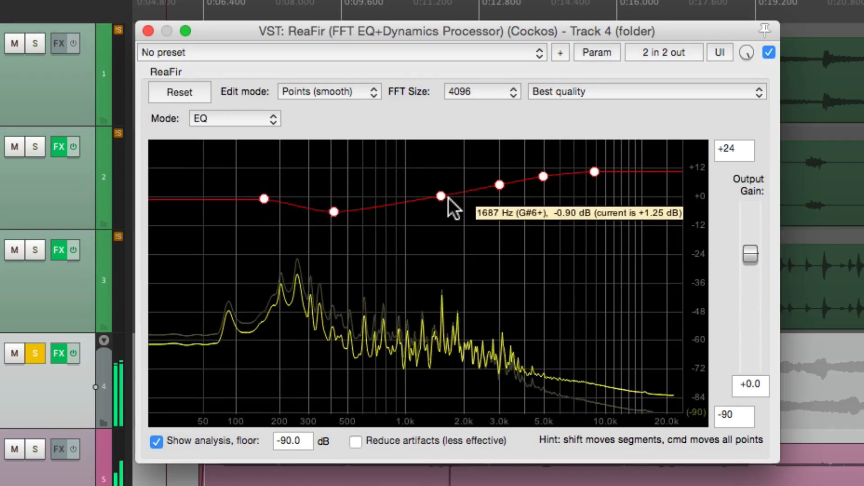
drag(440, 196, 499, 184)
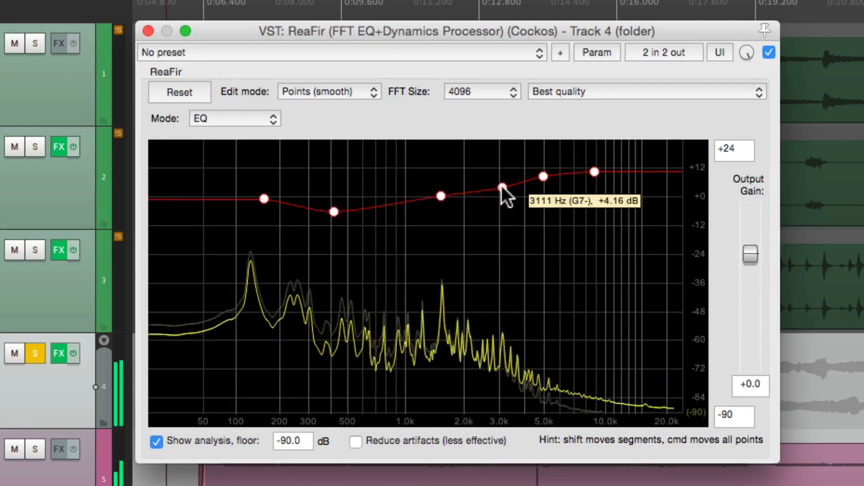
drag(499, 187, 541, 180)
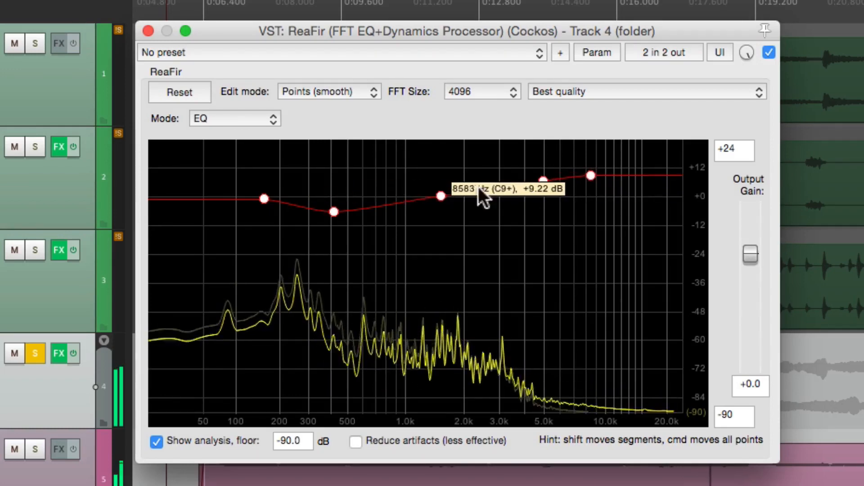
click(72, 353)
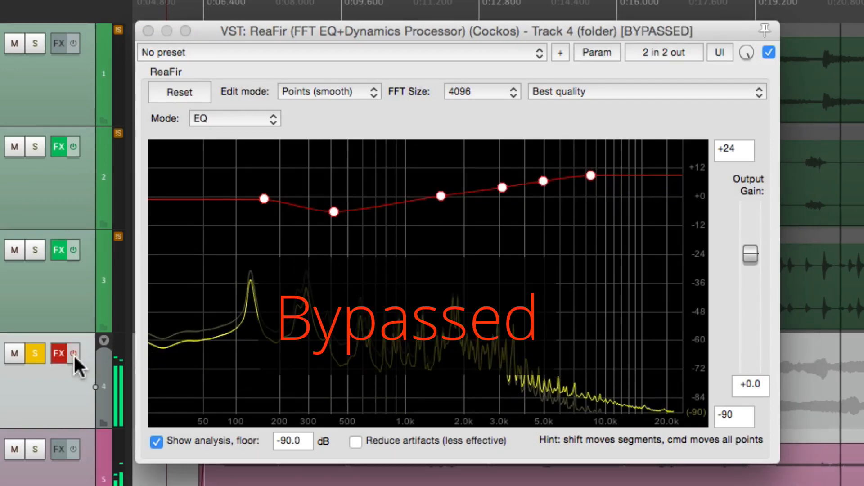
click(58, 353)
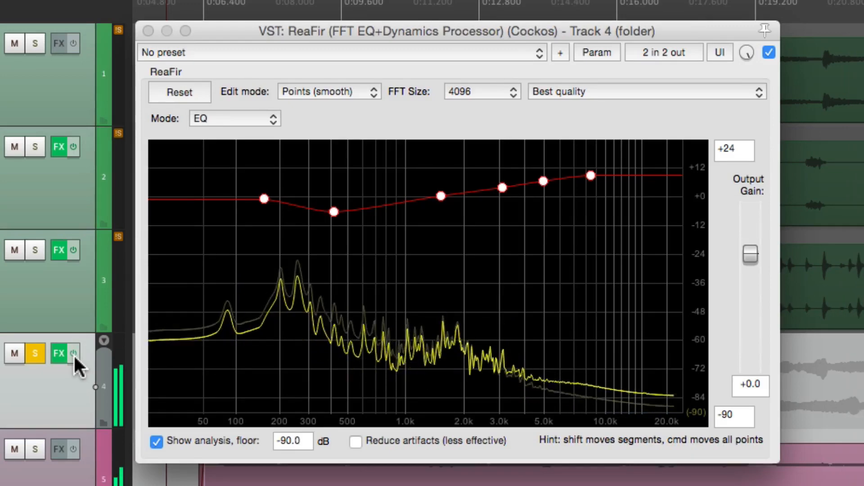
click(58, 353)
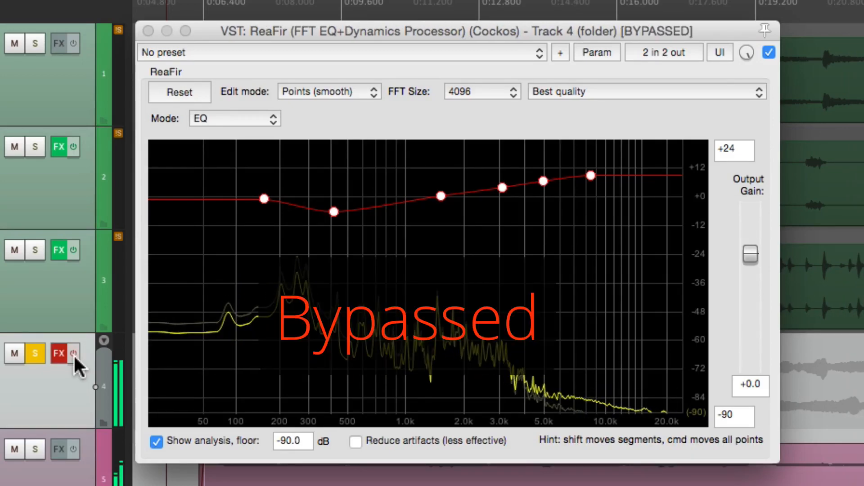
click(73, 353)
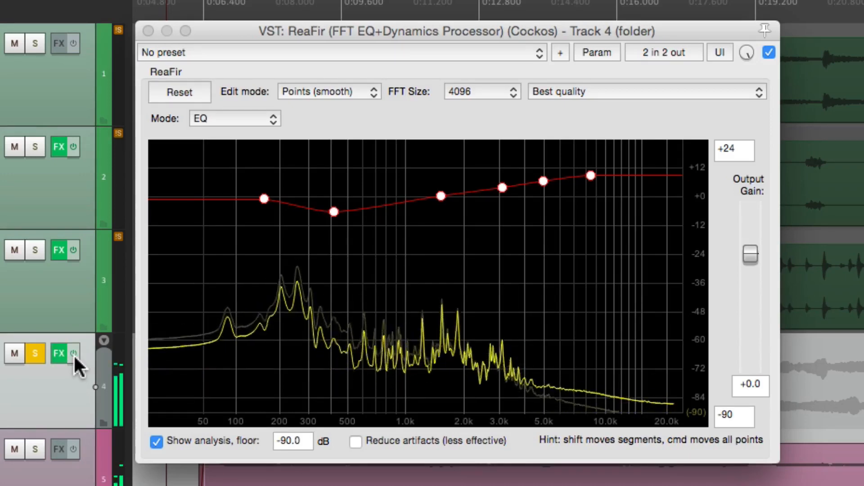
mouse_move(375, 289)
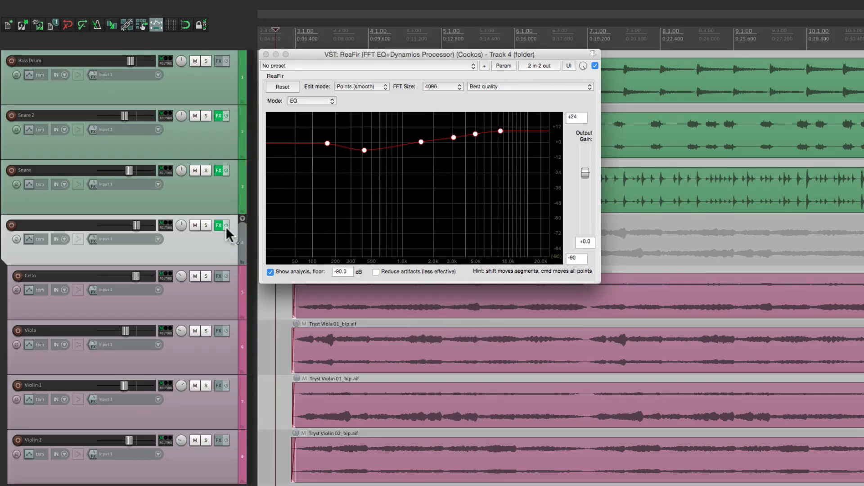
Step: Bypass the string folder's ReaFir EQ to compare, then re-enable it
click(219, 225)
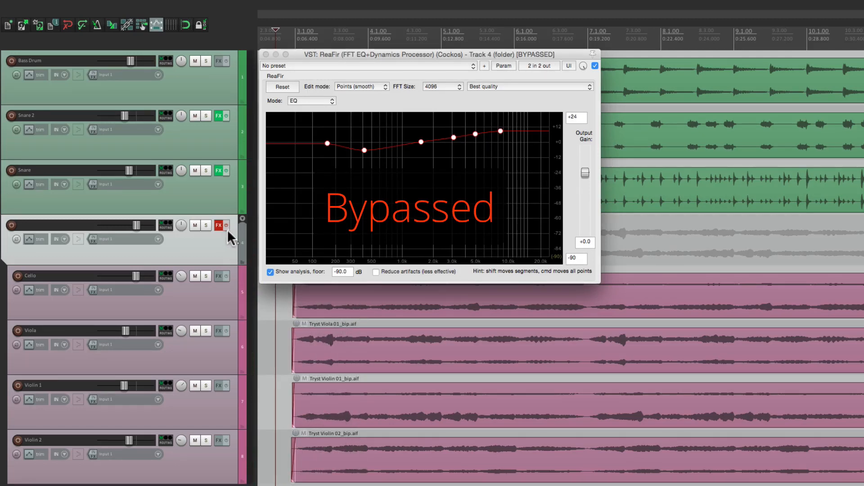
click(226, 225)
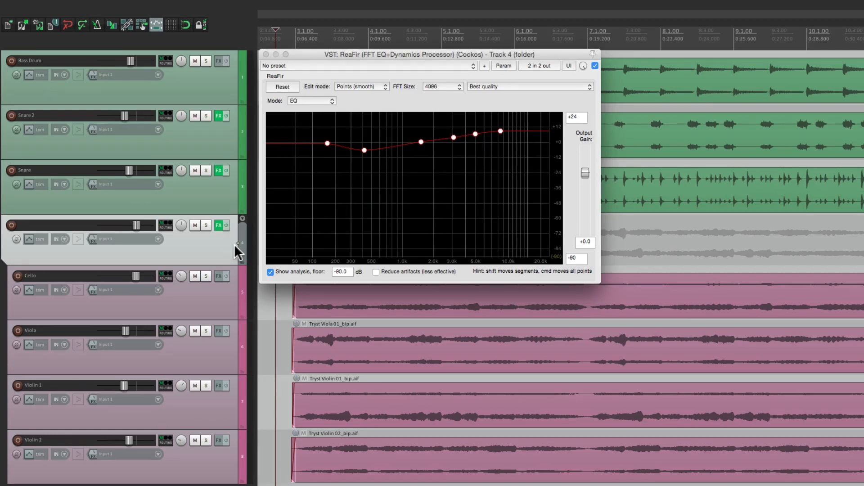
mouse_move(373, 162)
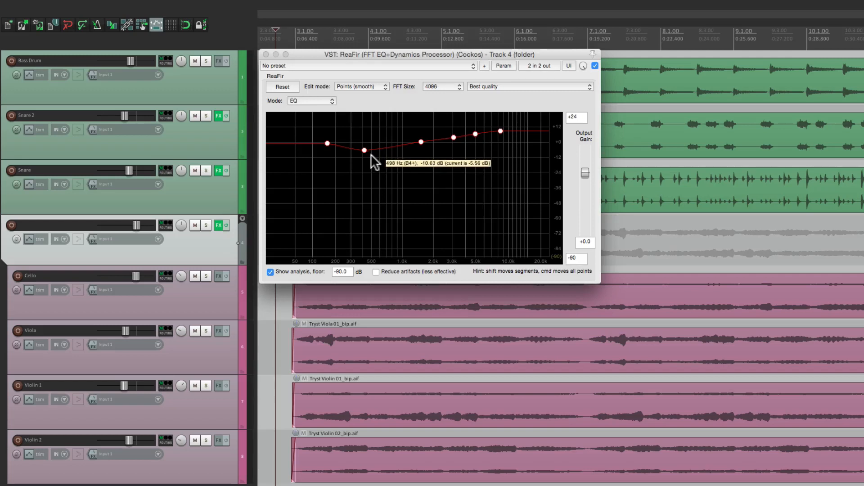
mouse_move(208, 430)
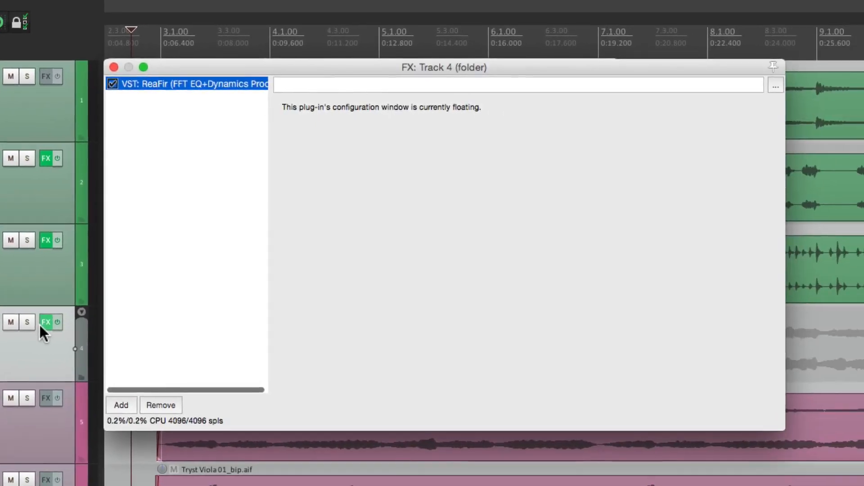
Step: Insert ReaDelay with Length 2 (quarter note), -15.3 dB feedback and -17.4 dB wet
click(121, 405)
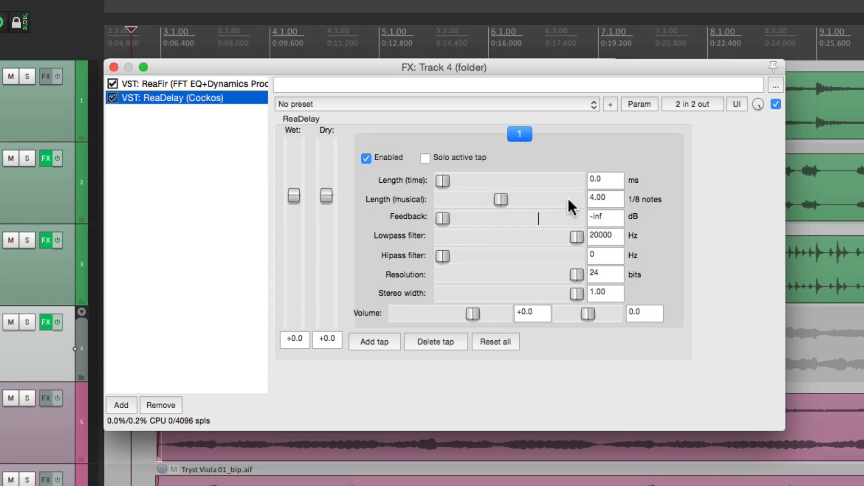
drag(500, 199, 494, 199)
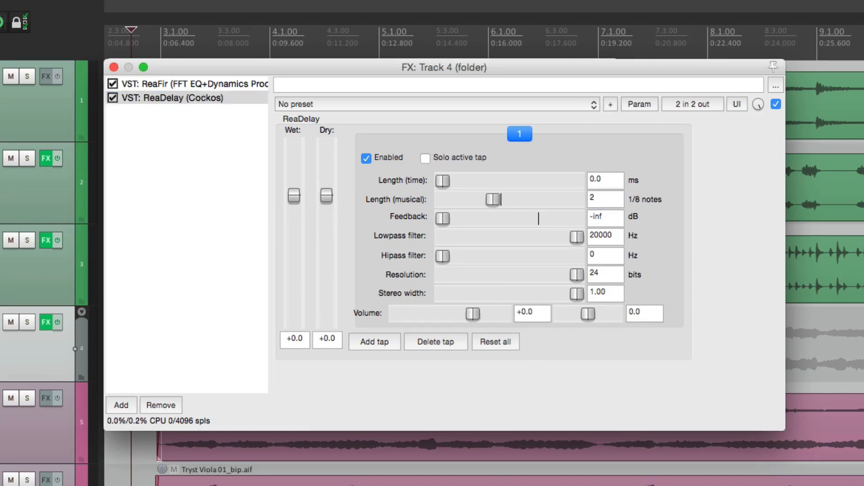
drag(442, 218, 498, 219)
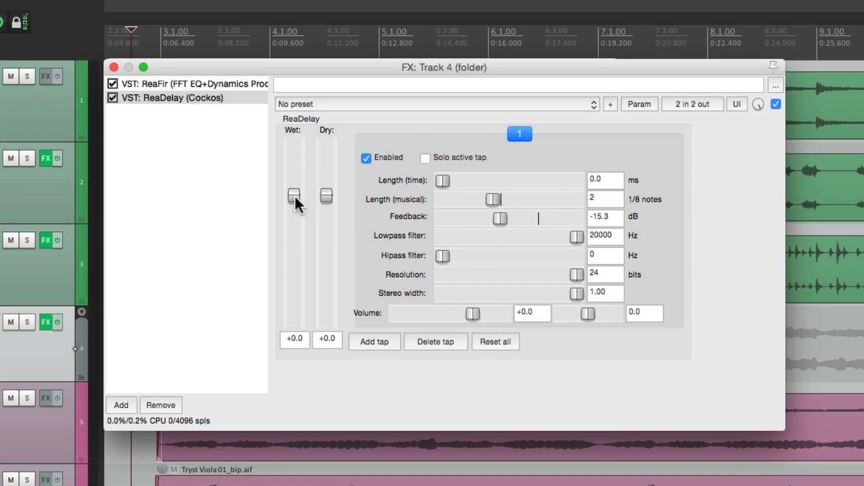
drag(294, 194, 294, 322)
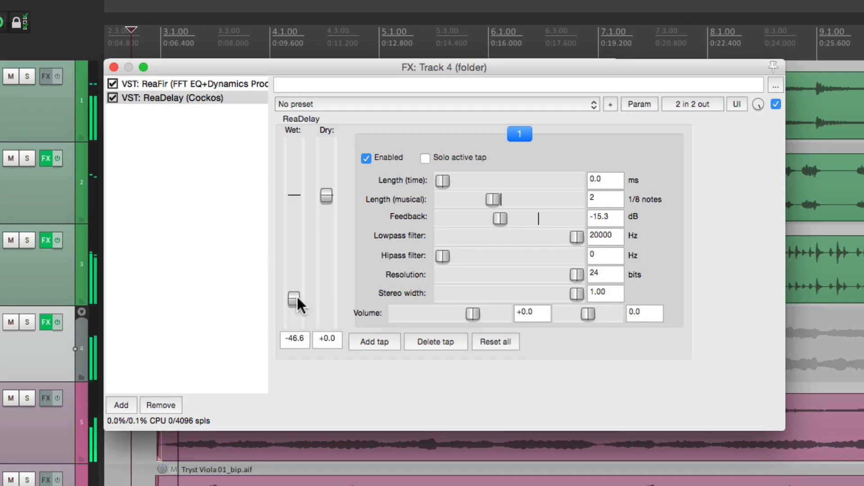
drag(294, 297, 294, 260)
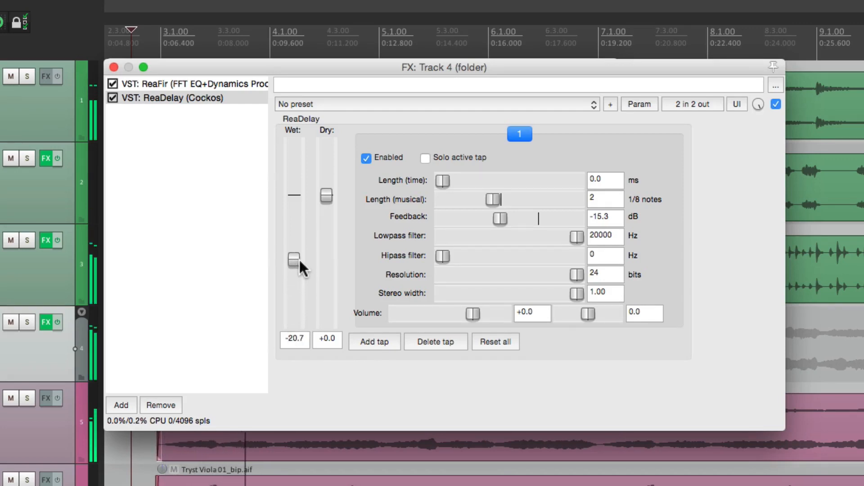
drag(294, 260, 294, 251)
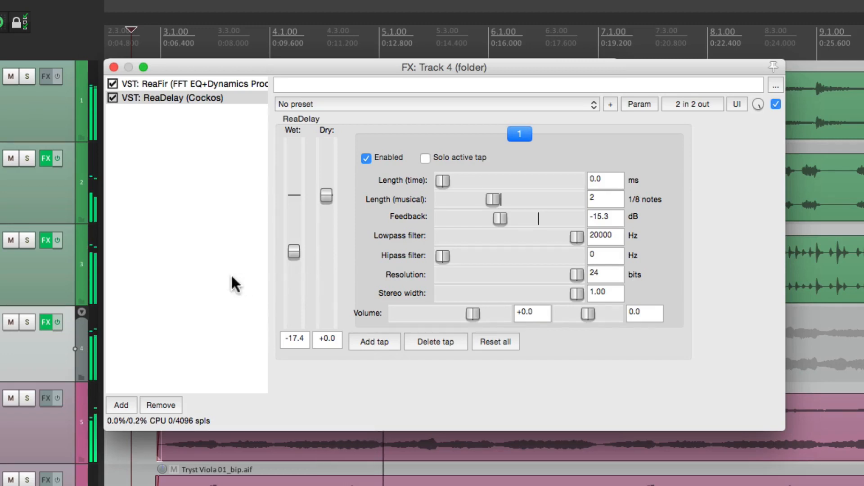
click(26, 322)
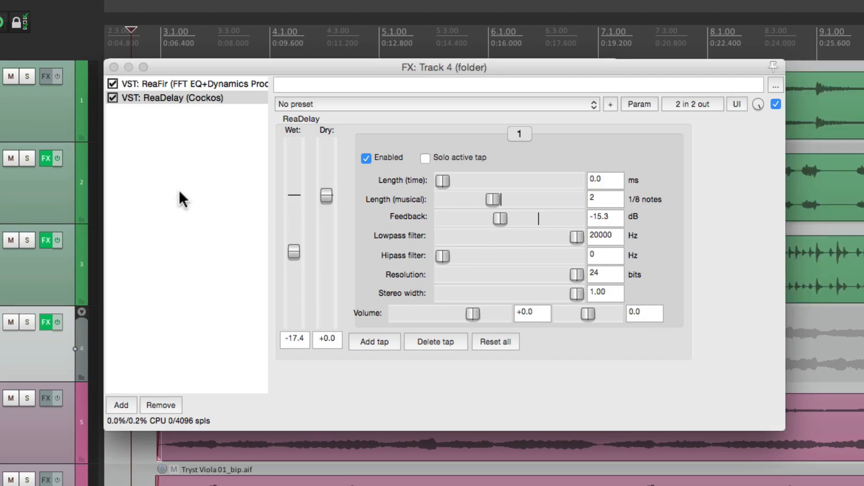
click(121, 405)
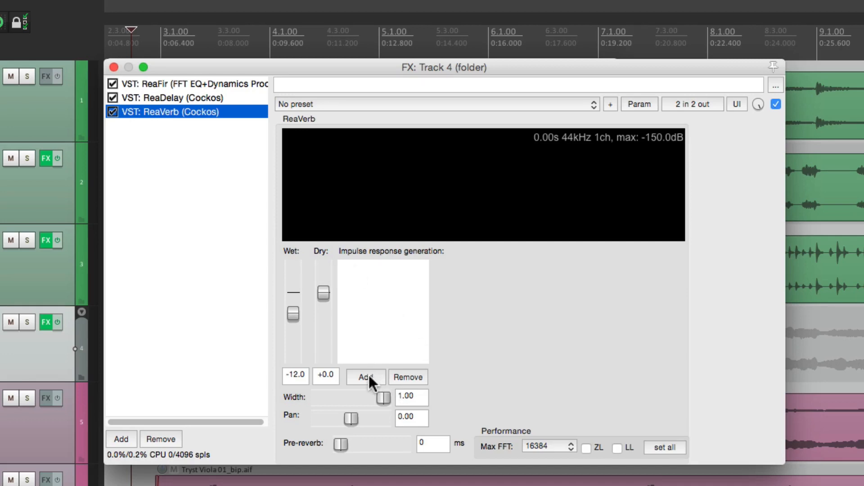
Step: Load the Vocal Plate.aif impulse response into ReaVerb and lower wet toward -21 dB
click(366, 377)
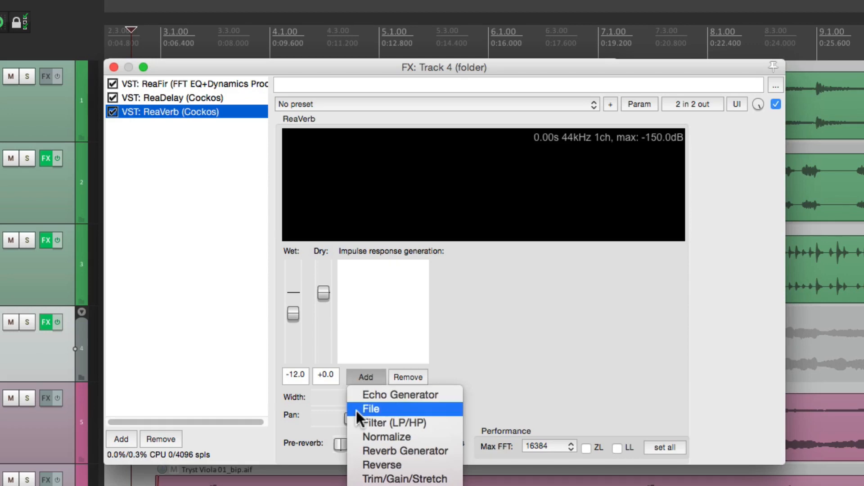
click(370, 408)
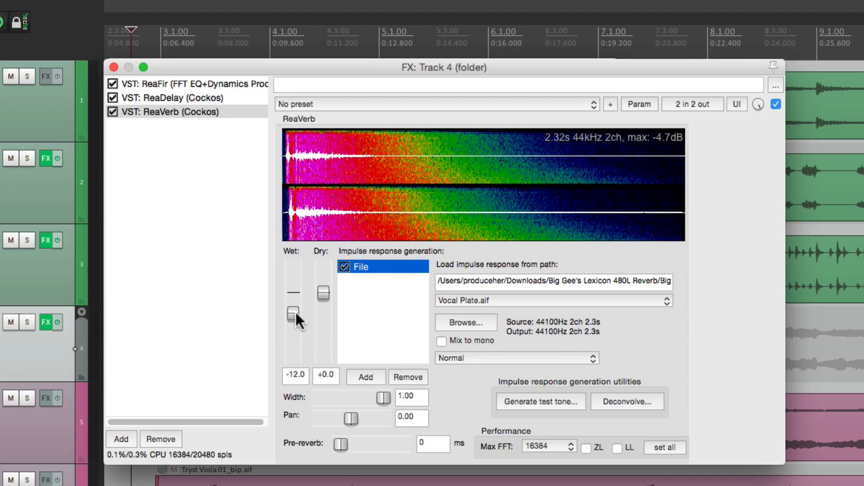
drag(293, 314, 293, 322)
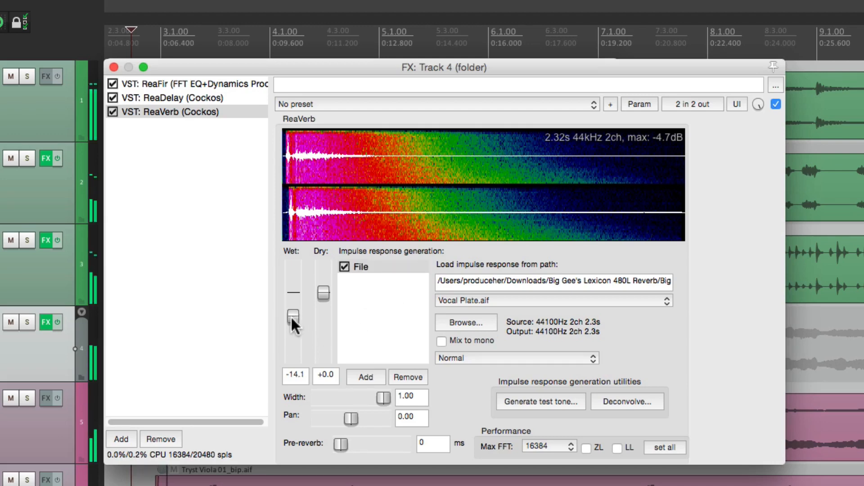
drag(293, 315, 293, 331)
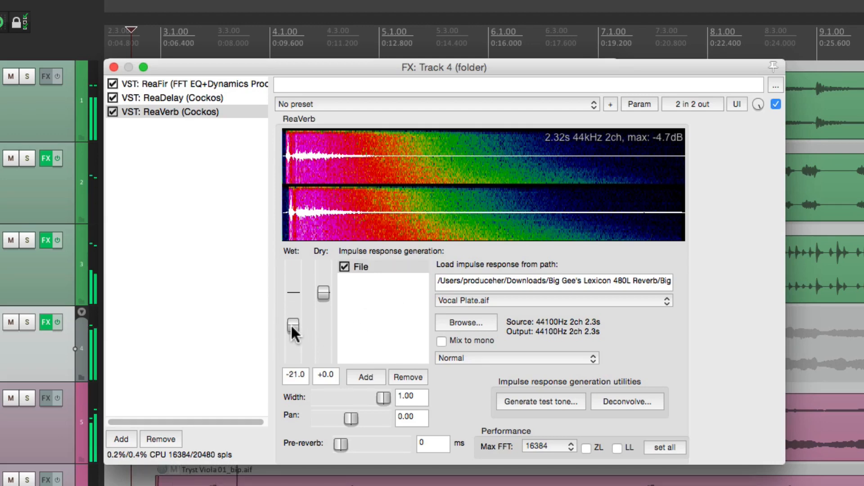
Step: Audition the ReaVerb wet level, settle it at -21 dB, and solo the folder
drag(293, 333, 293, 297)
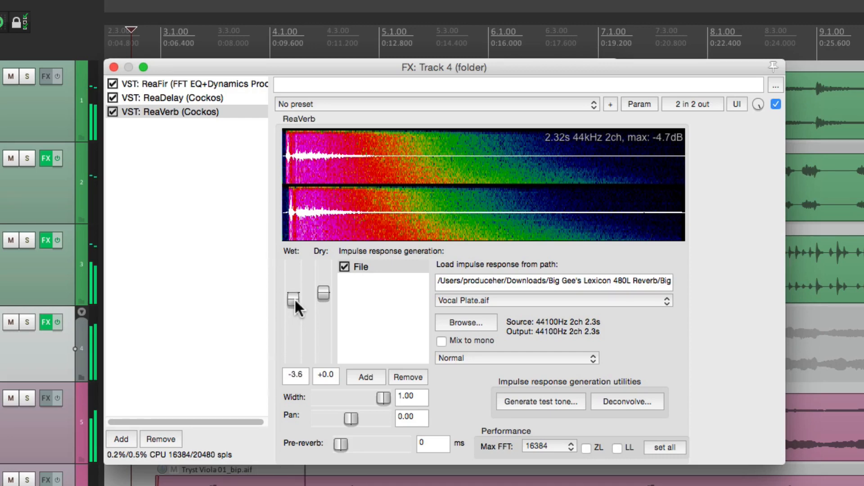
drag(292, 299, 293, 311)
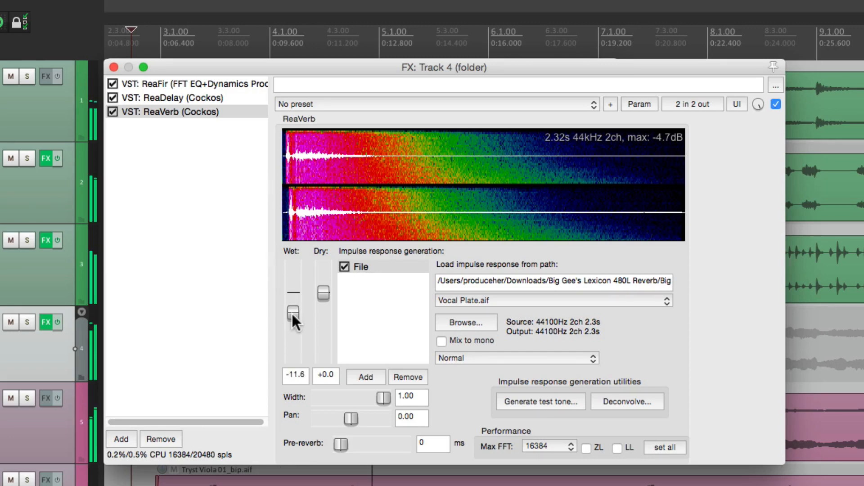
drag(294, 310, 294, 329)
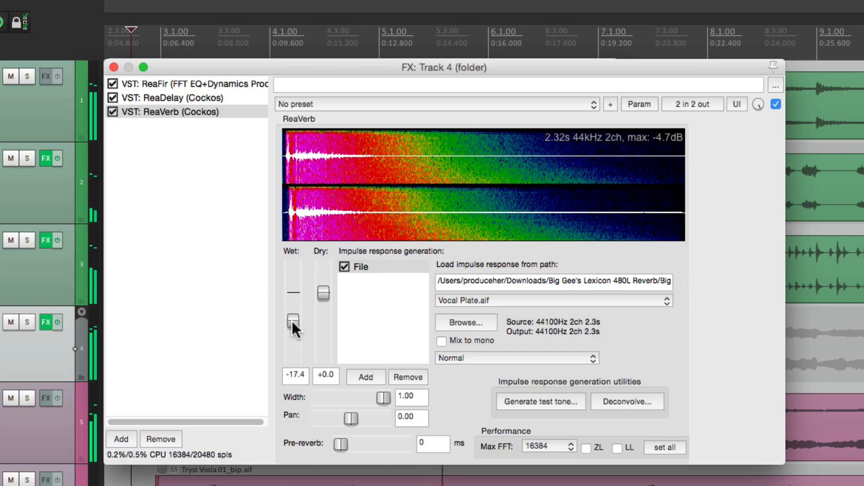
drag(293, 332, 292, 325)
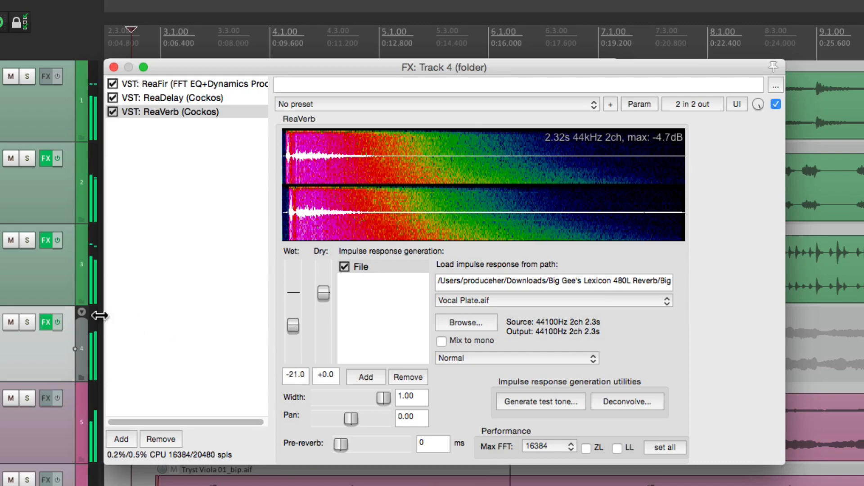
click(26, 322)
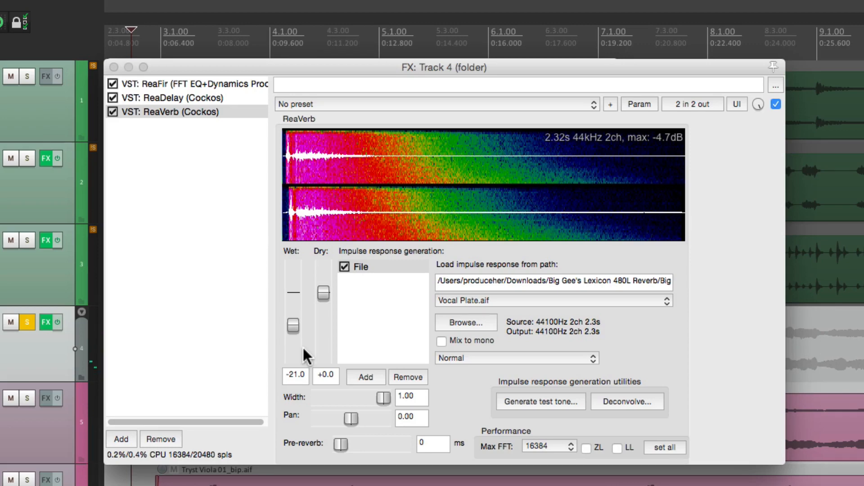
click(47, 323)
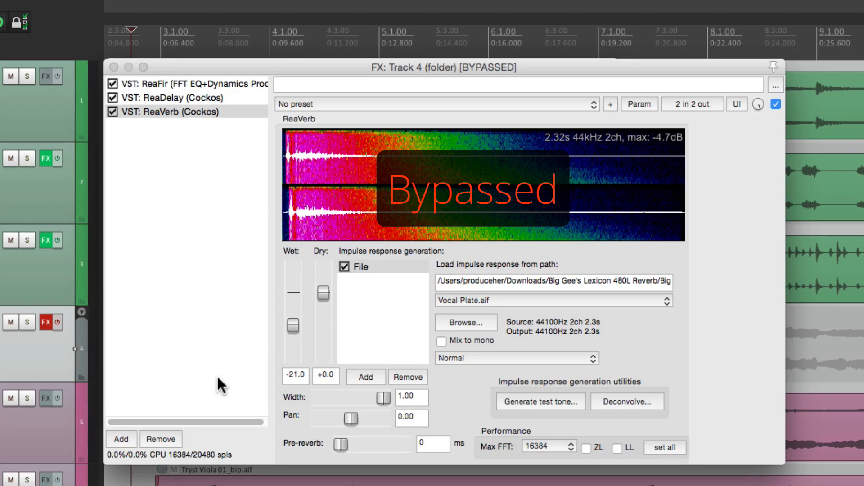
mouse_move(220, 308)
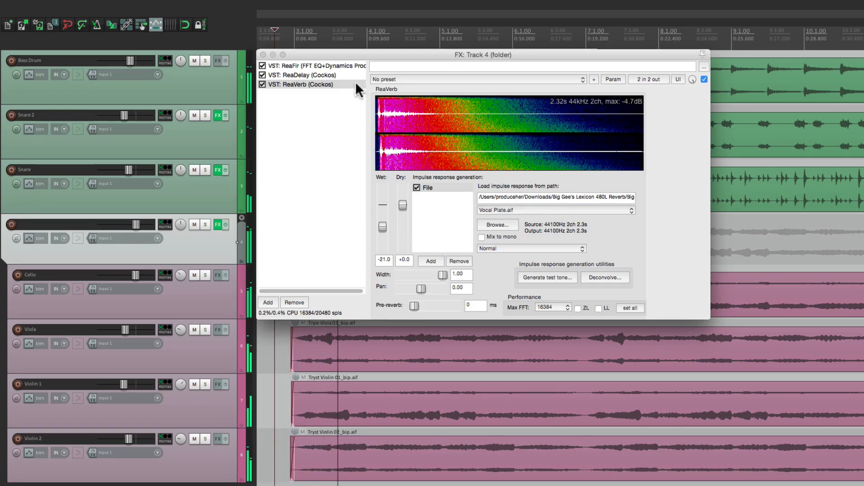
click(309, 65)
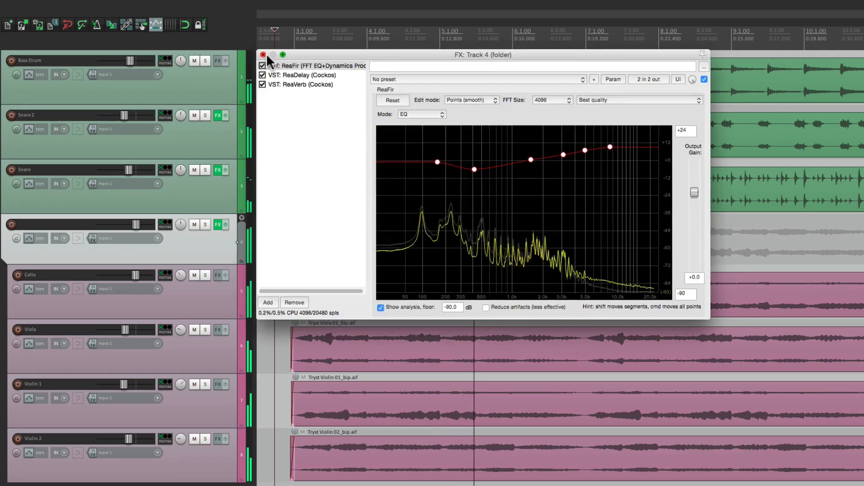
click(299, 75)
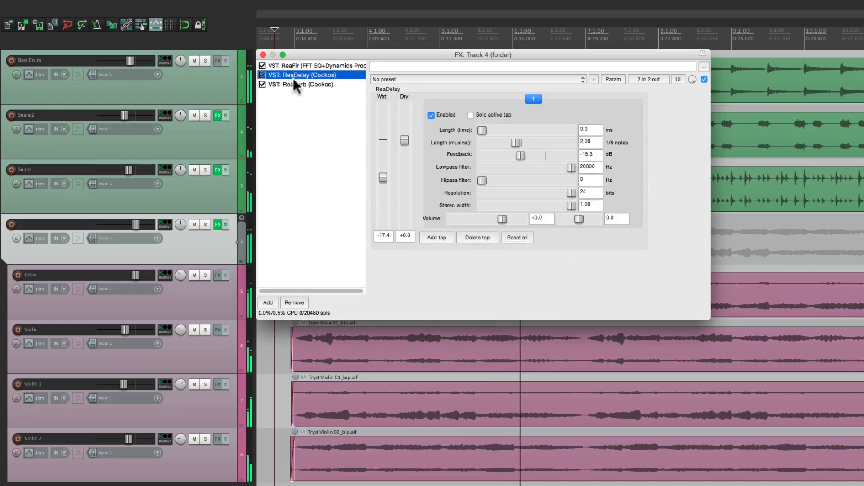
click(300, 84)
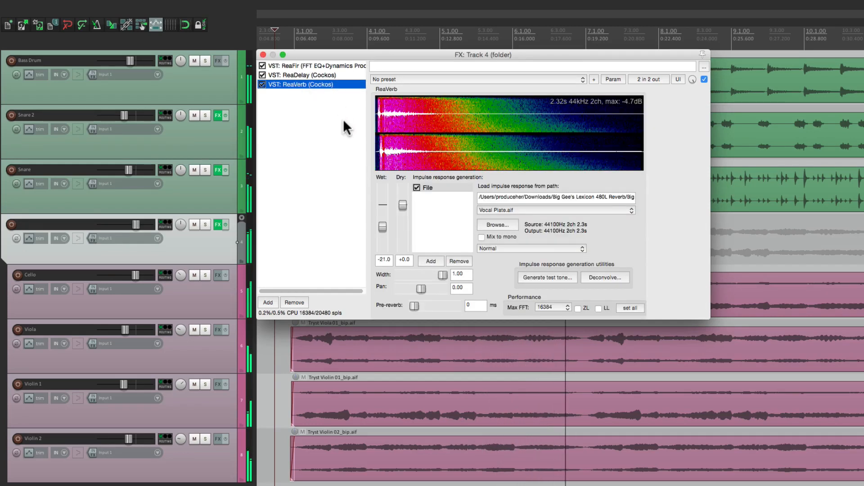